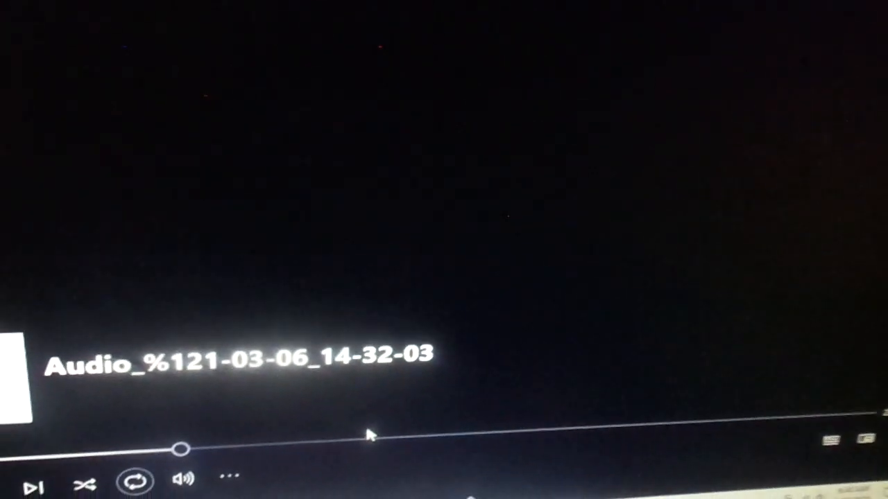
left_click(38, 484)
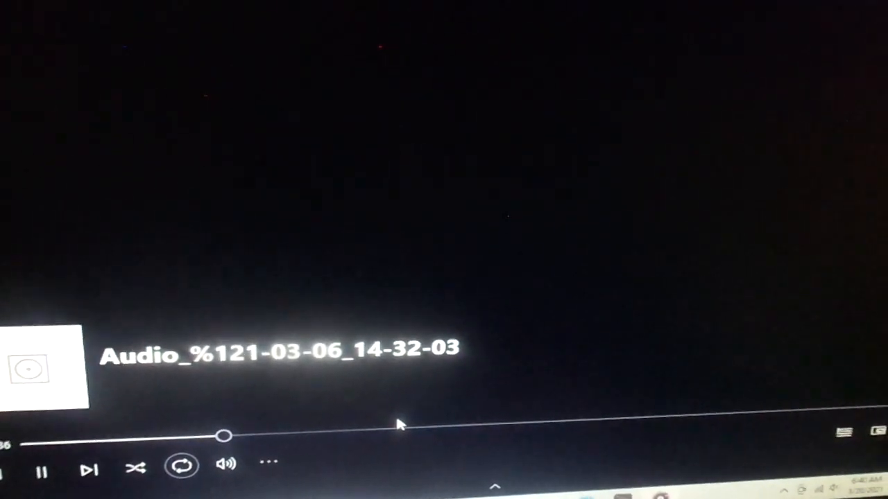